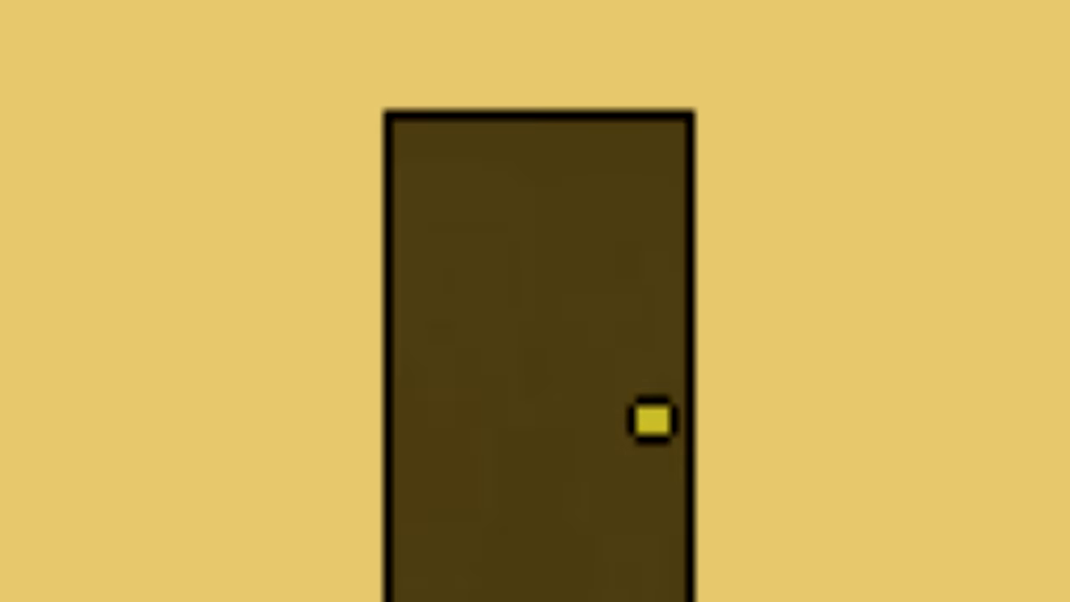
Advance the animation so the brown door opens, revealing the two pixel-art women
{"action": "left_click", "coordinate": [656, 421]}
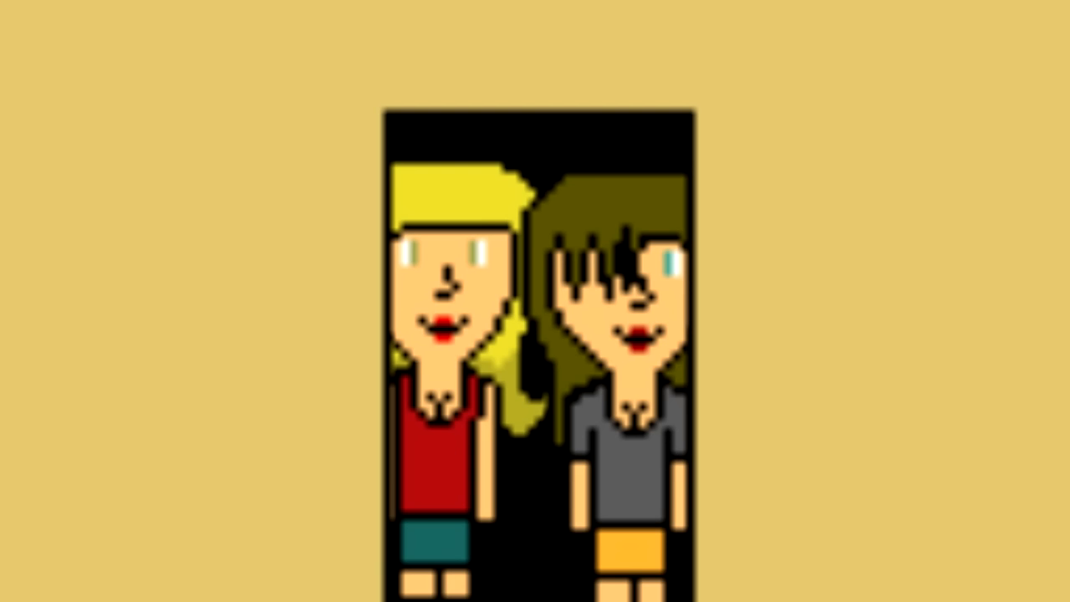